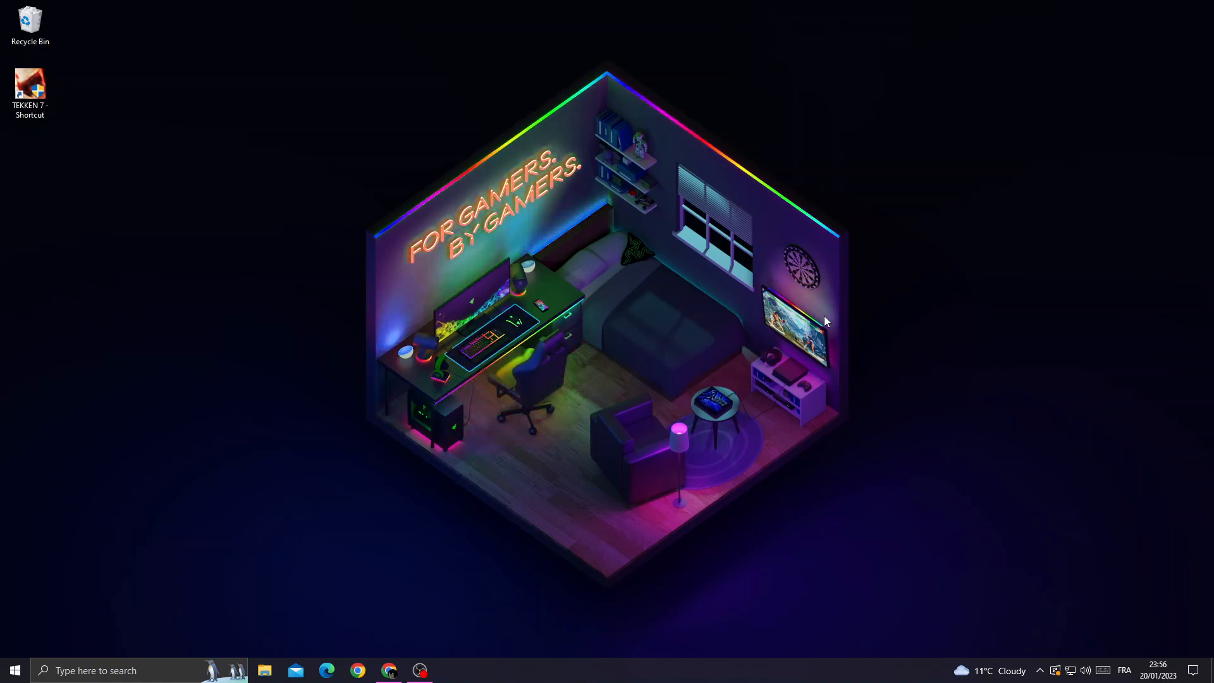
# Open the TEKKEN 7 shortcut's Properties on the Compatibility tab
pyautogui.click(30, 88)
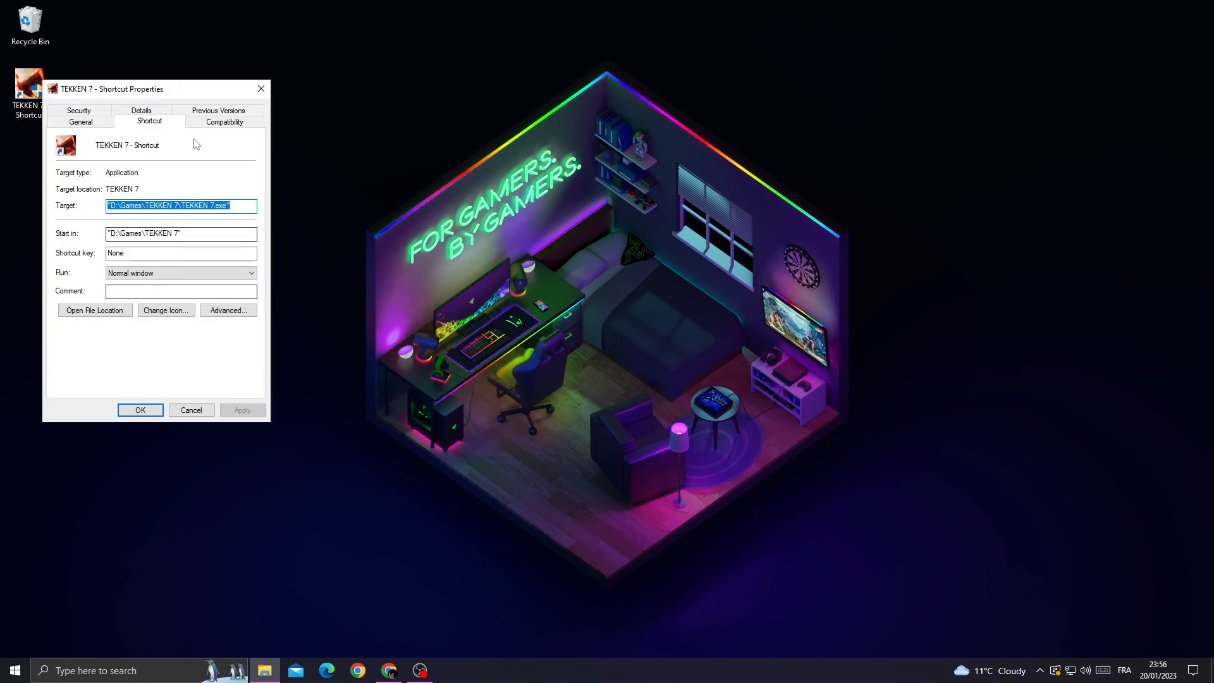
pyautogui.click(223, 121)
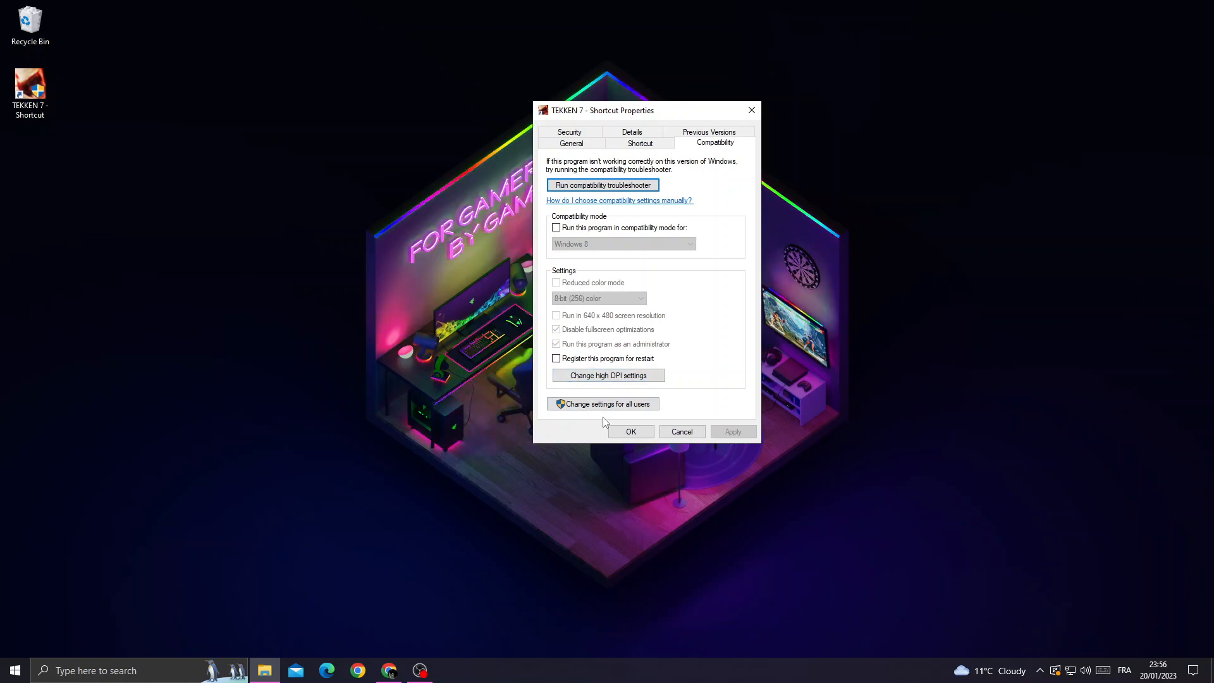
# For all users, enable 'Run as administrator' and disable fullscreen optimizations, then close Properties
pyautogui.click(601, 403)
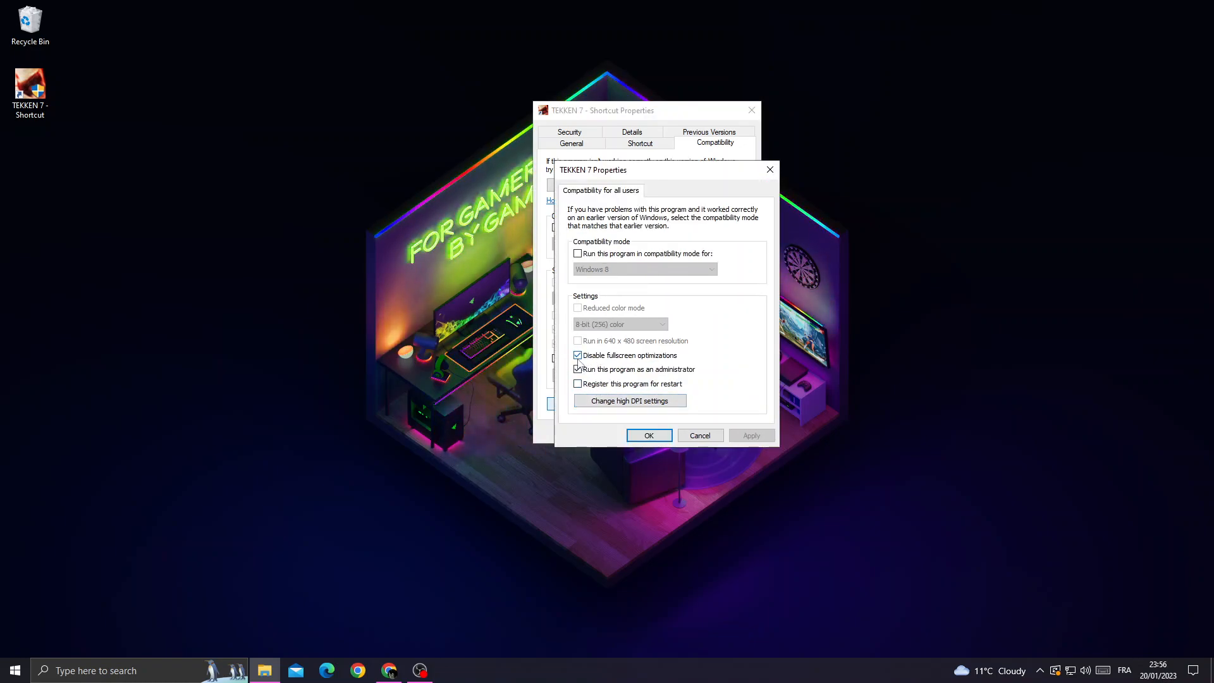
pyautogui.click(577, 370)
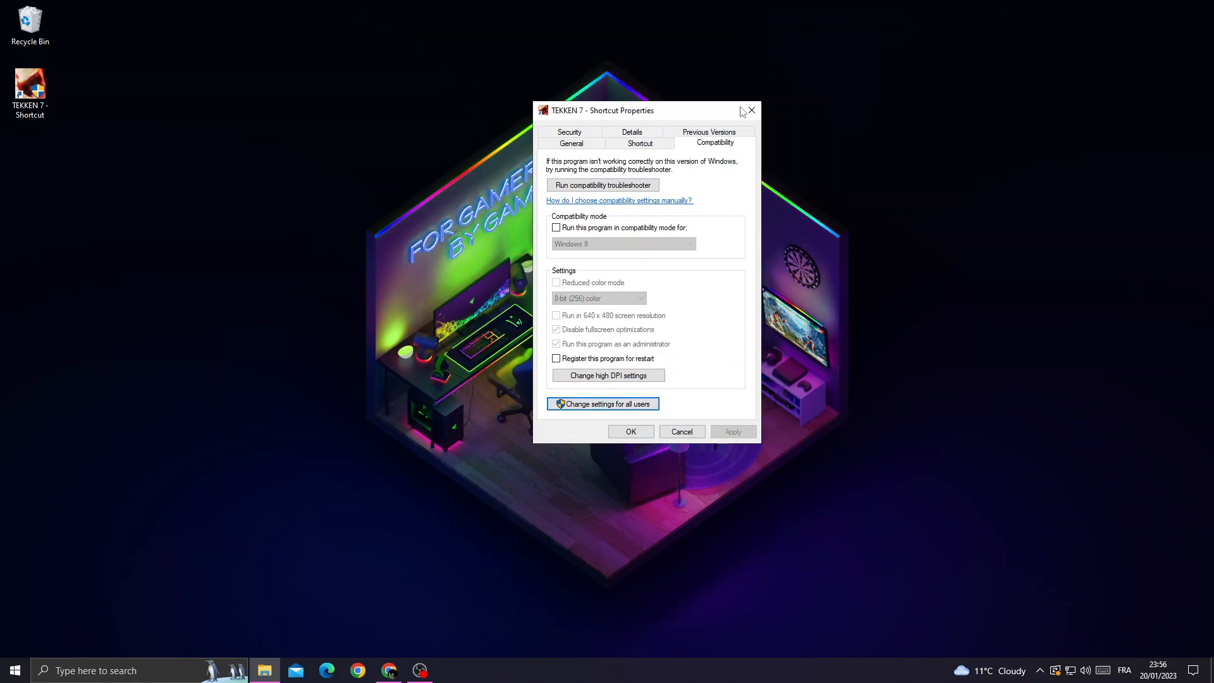
pyautogui.click(680, 431)
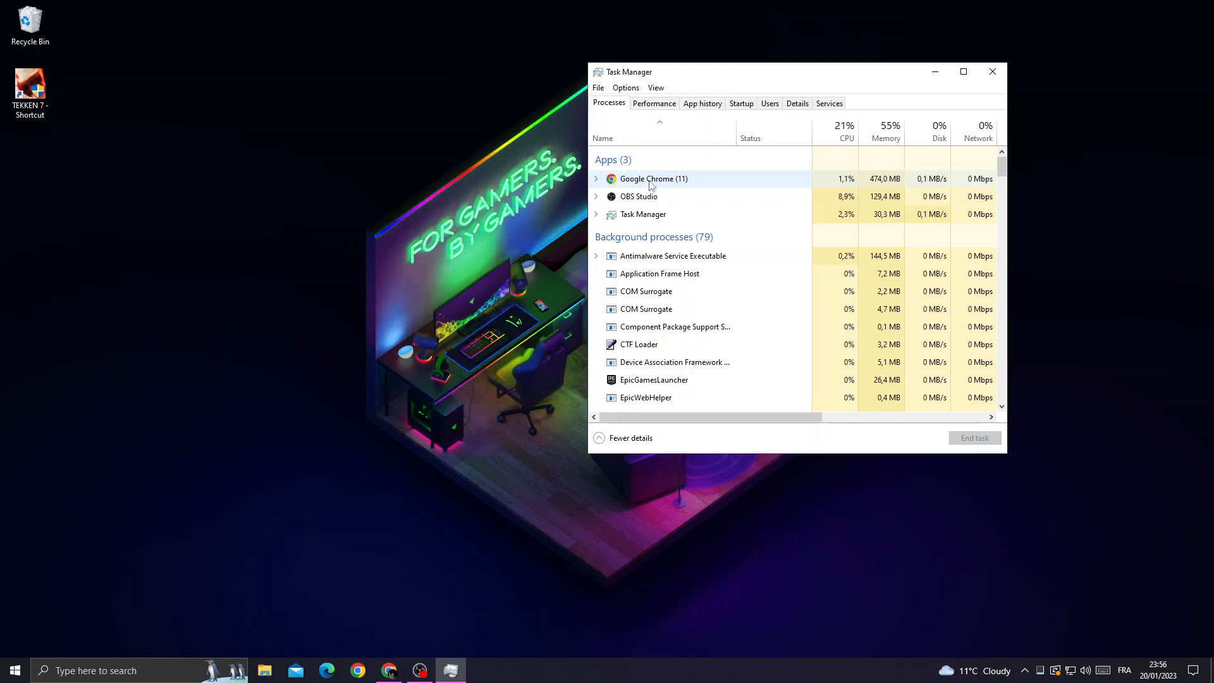
# Right-click Google Chrome in Task Manager's Processes list to end it
pyautogui.rightClick(652, 179)
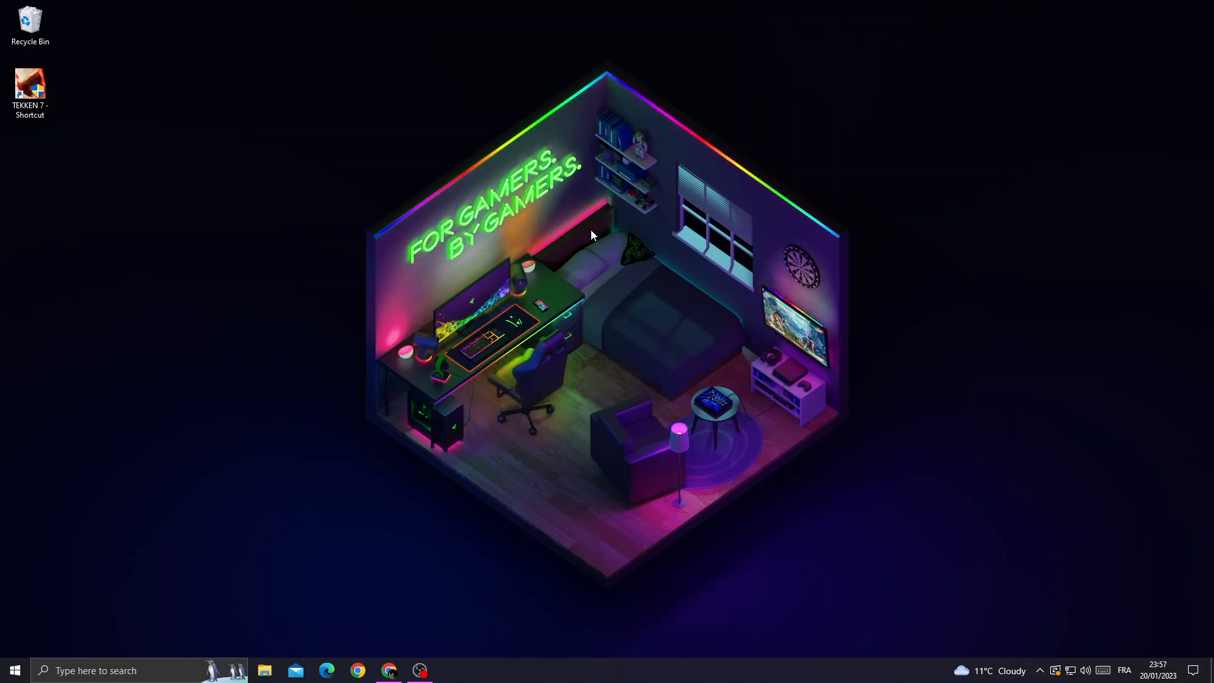
# In NVIDIA Control Panel, choose 'Use my preference emphasizing' and slide it toward Performance
pyautogui.click(451, 671)
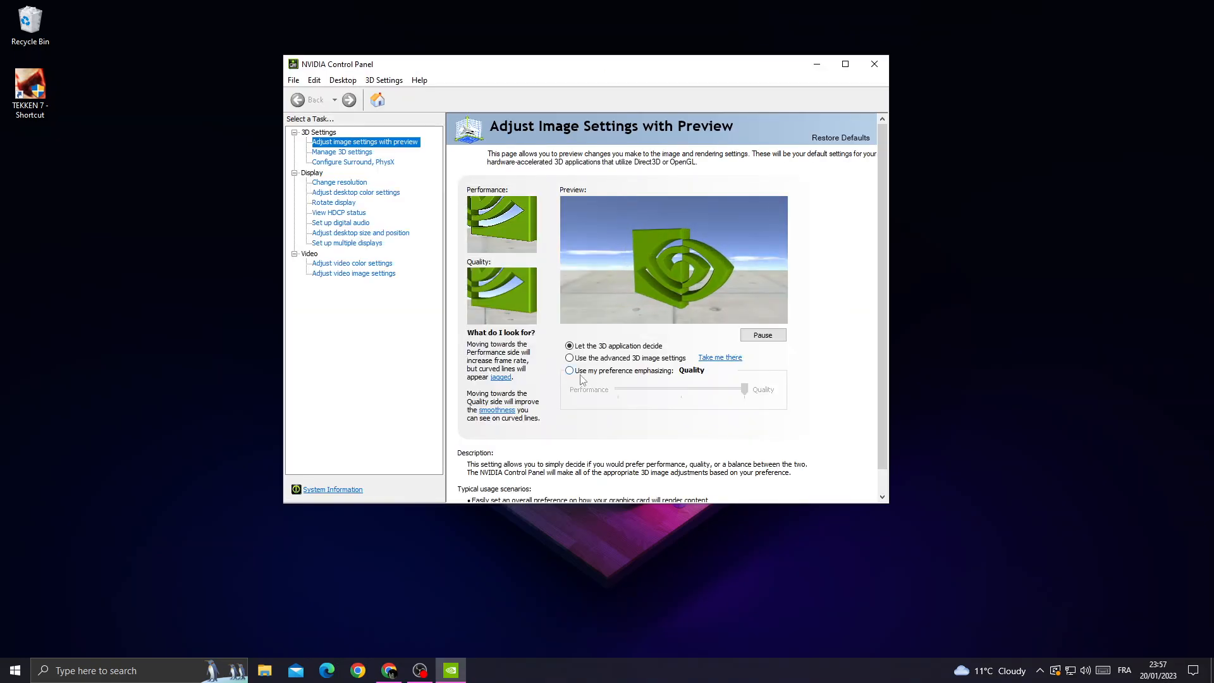
pyautogui.click(570, 371)
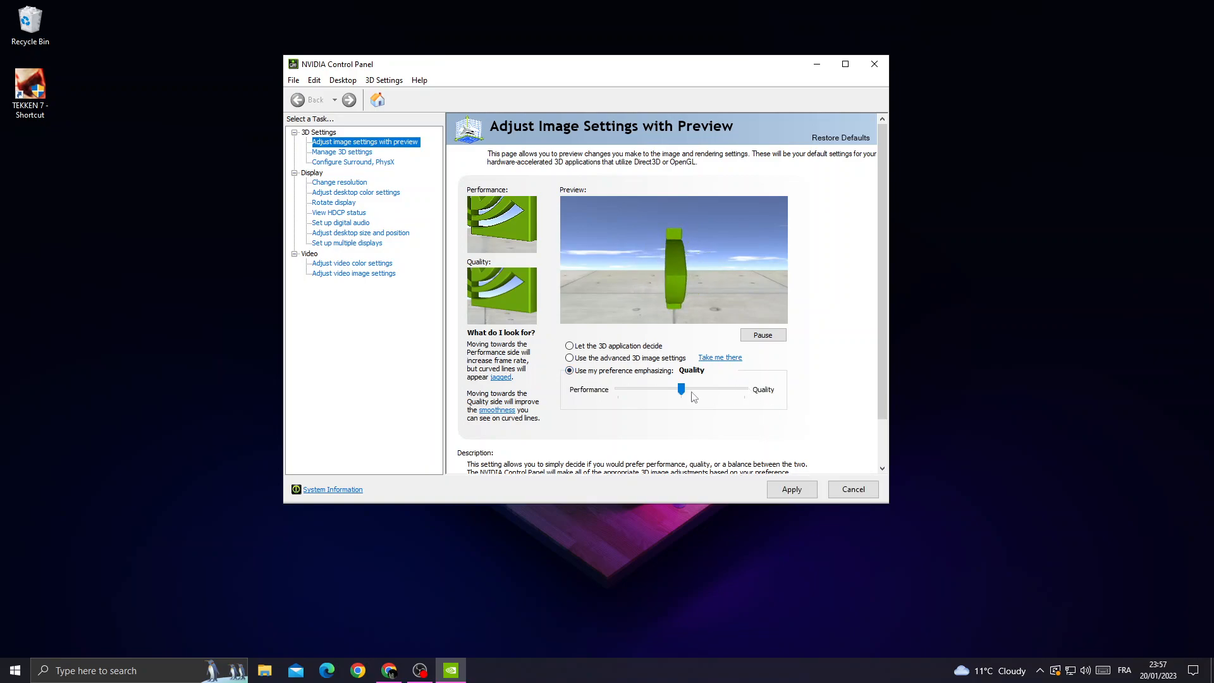
pyautogui.moveTo(681, 389); pyautogui.dragTo(618, 389)
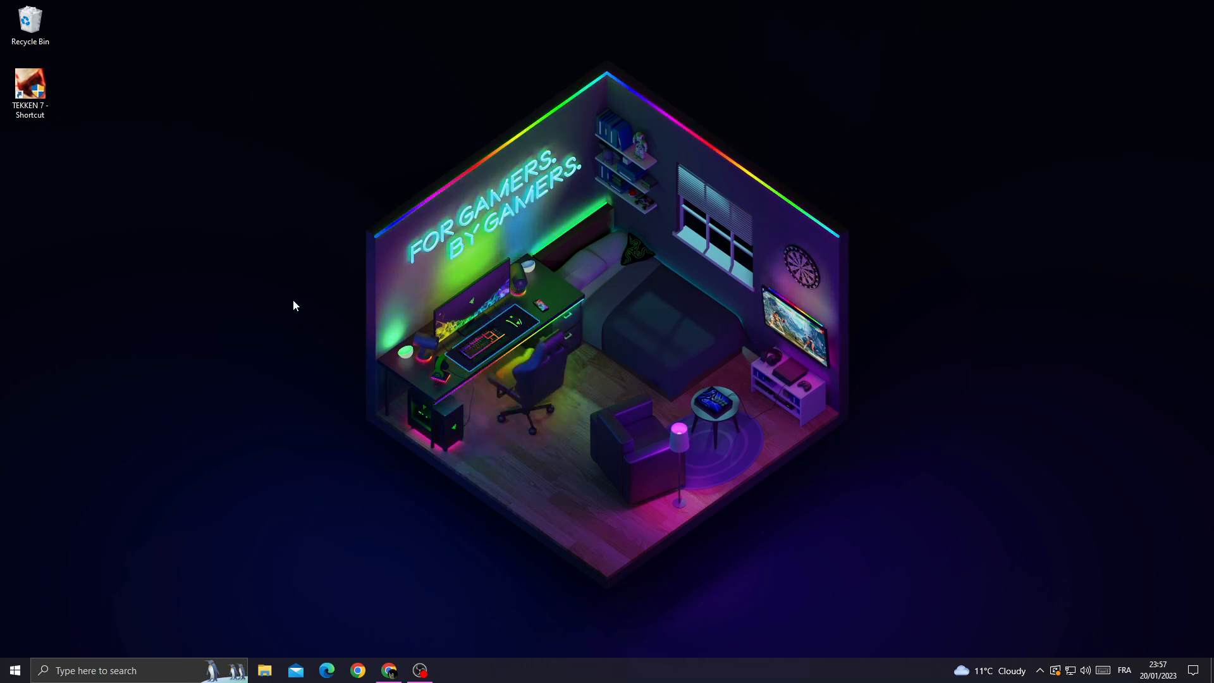
pyautogui.moveTo(559, 209)
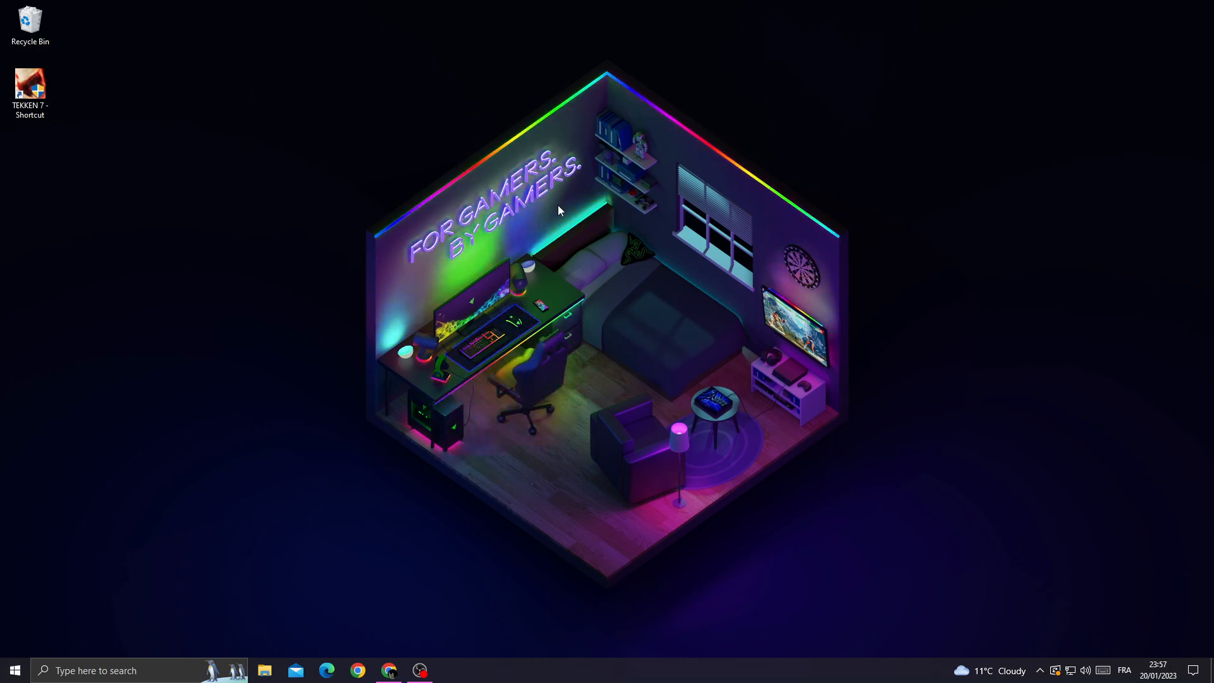